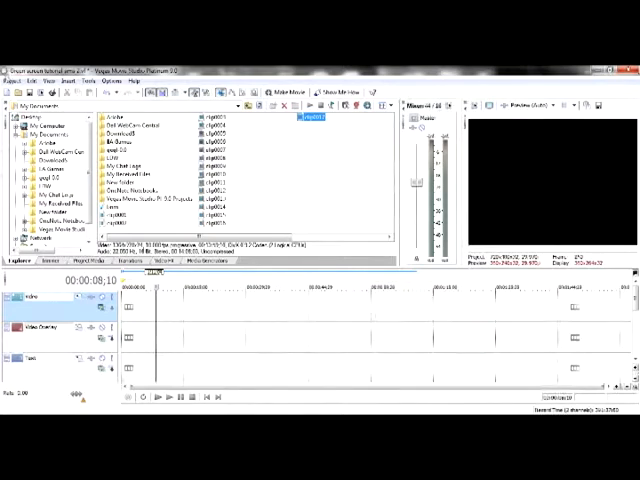
Step: Open the Project menu on the empty Vegas timeline
{"action": "left_click", "coordinate": [13, 81]}
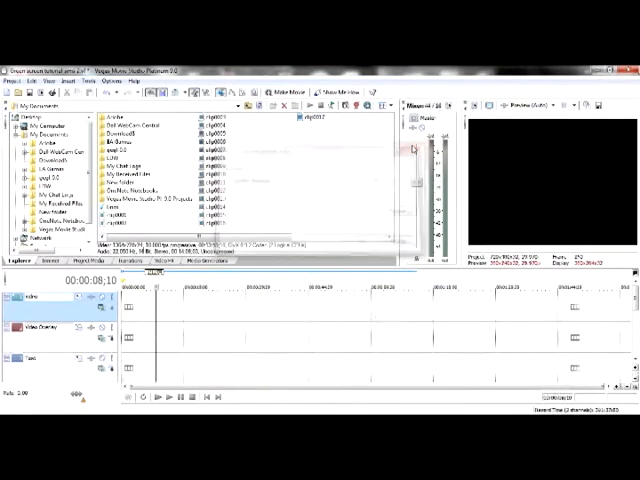
{"action": "left_click", "coordinate": [14, 81]}
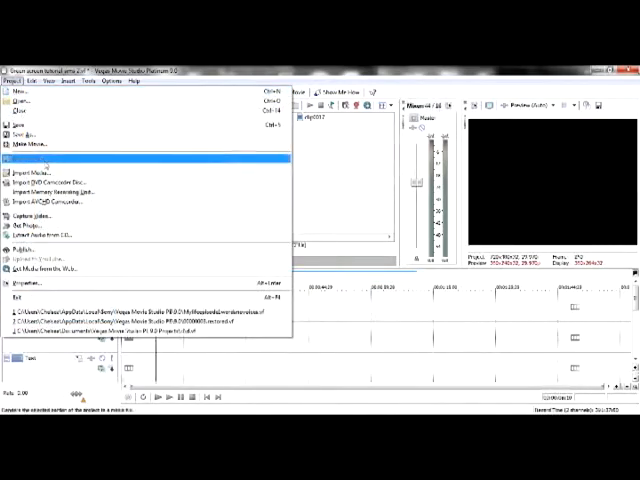
Step: Import the green-screen dance clip from The Sims 2 Movies folder
{"action": "left_click", "coordinate": [34, 170]}
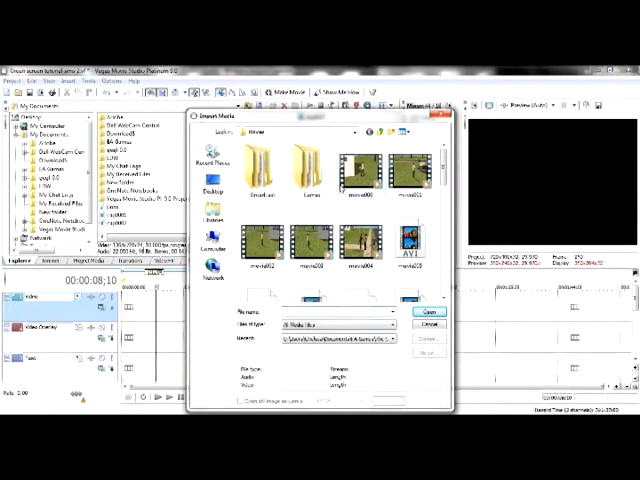
{"action": "left_click", "coordinate": [411, 237]}
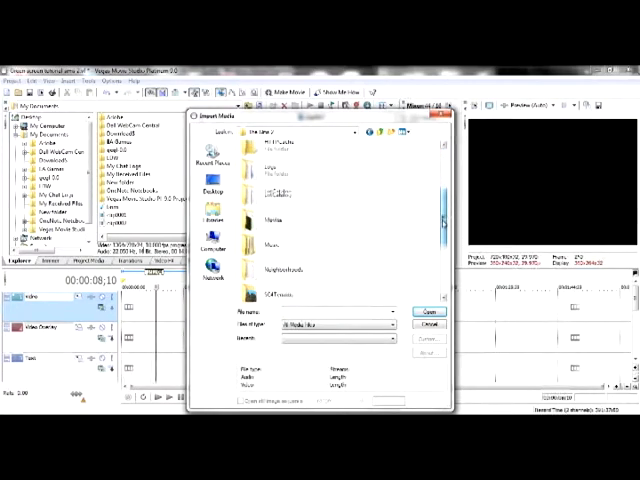
{"action": "left_click", "coordinate": [290, 220]}
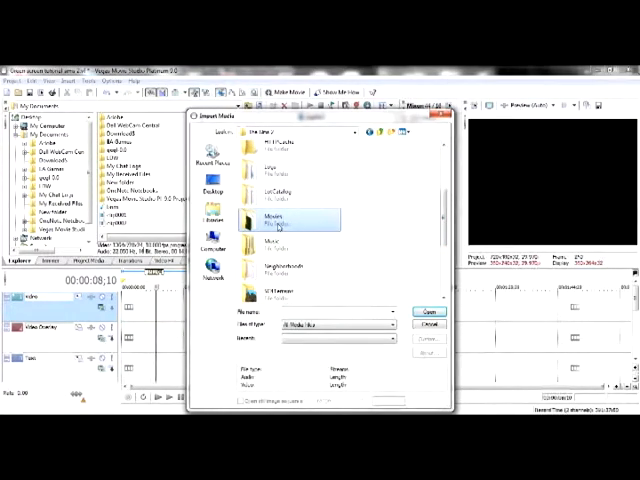
{"action": "double_click", "coordinate": [285, 220]}
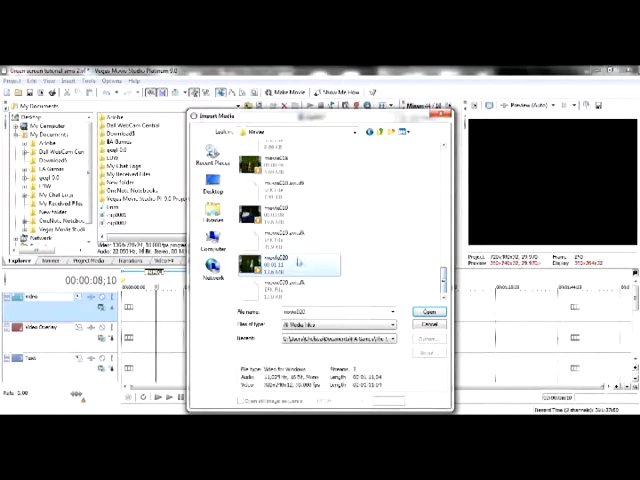
{"action": "left_click", "coordinate": [424, 313]}
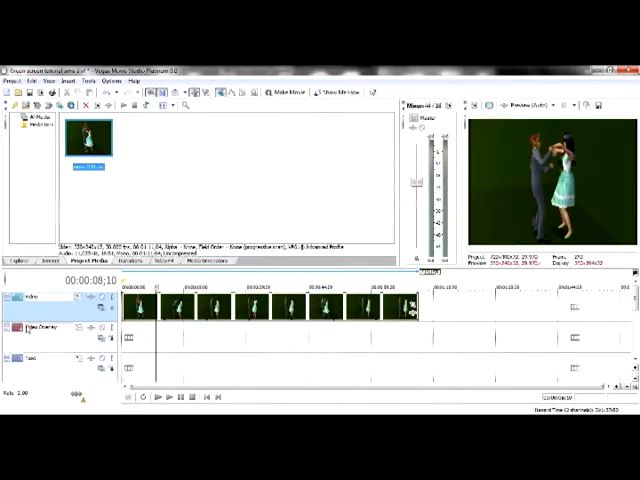
{"action": "mouse_move", "coordinate": [278, 376]}
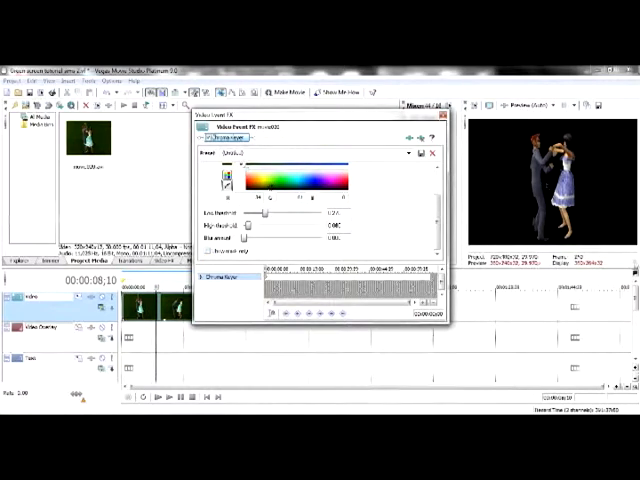
{"action": "mouse_move", "coordinate": [620, 245]}
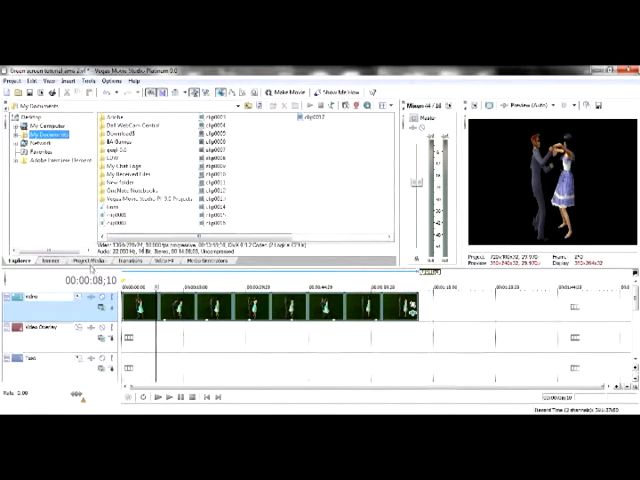
Step: Expand My Documents in the Explorer and reopen the Project menu
{"action": "left_click", "coordinate": [68, 263]}
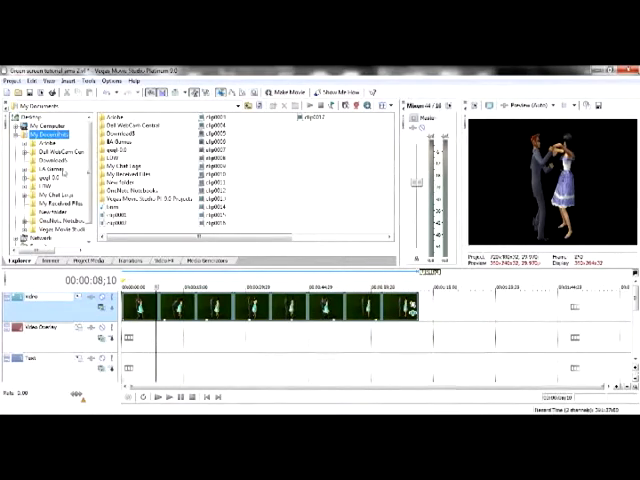
{"action": "left_click", "coordinate": [14, 81]}
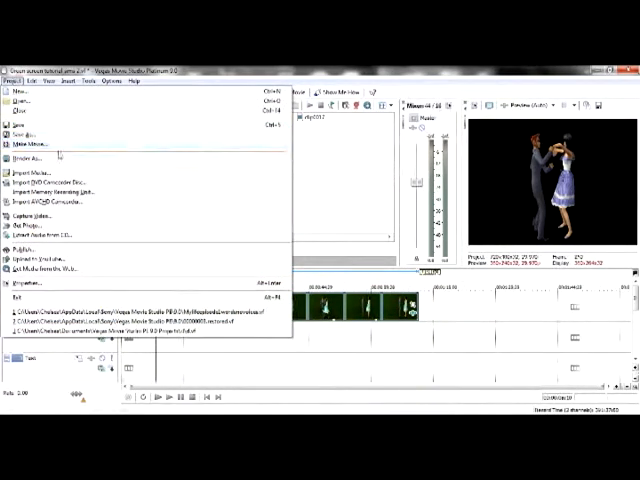